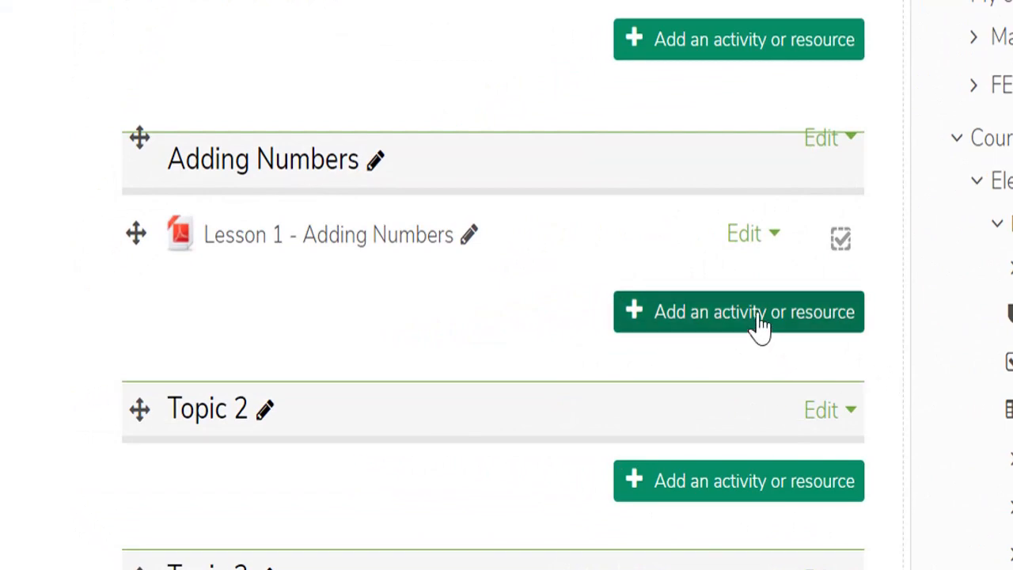
- Add an Interactive Content (H5P) activity to the Adding Numbers topic from the activity chooser
click(737, 311)
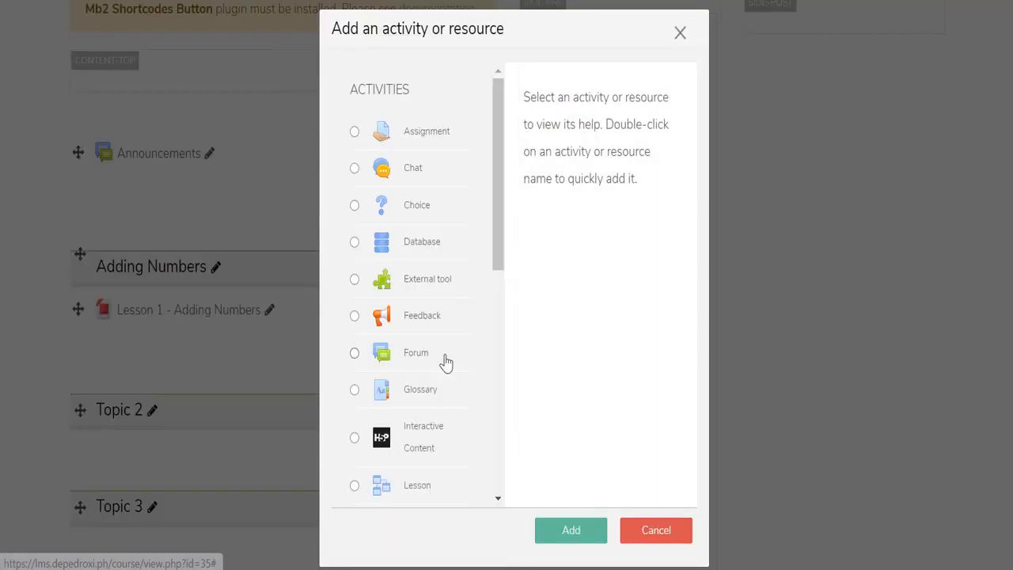
scroll(down, 3)
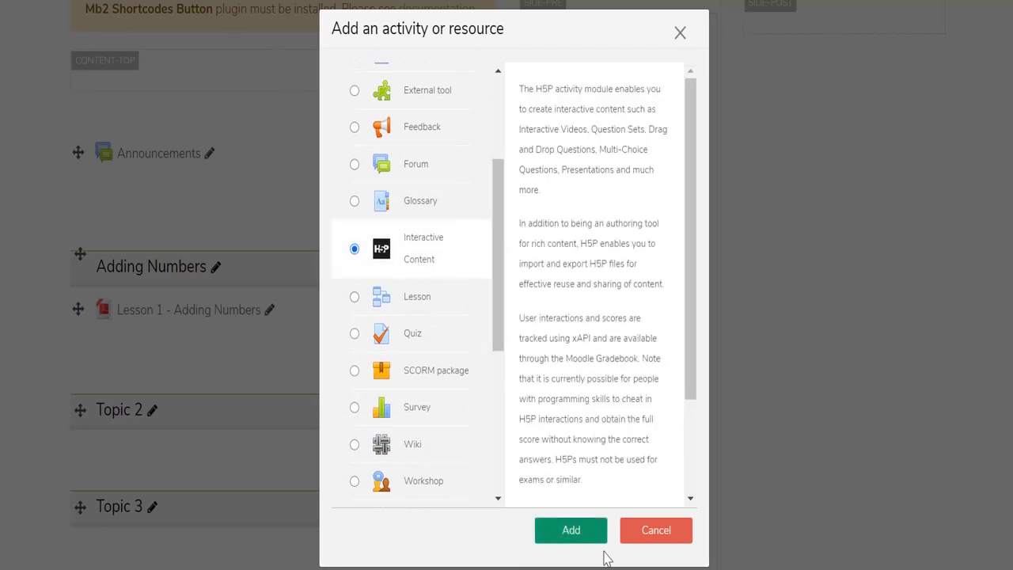
click(571, 529)
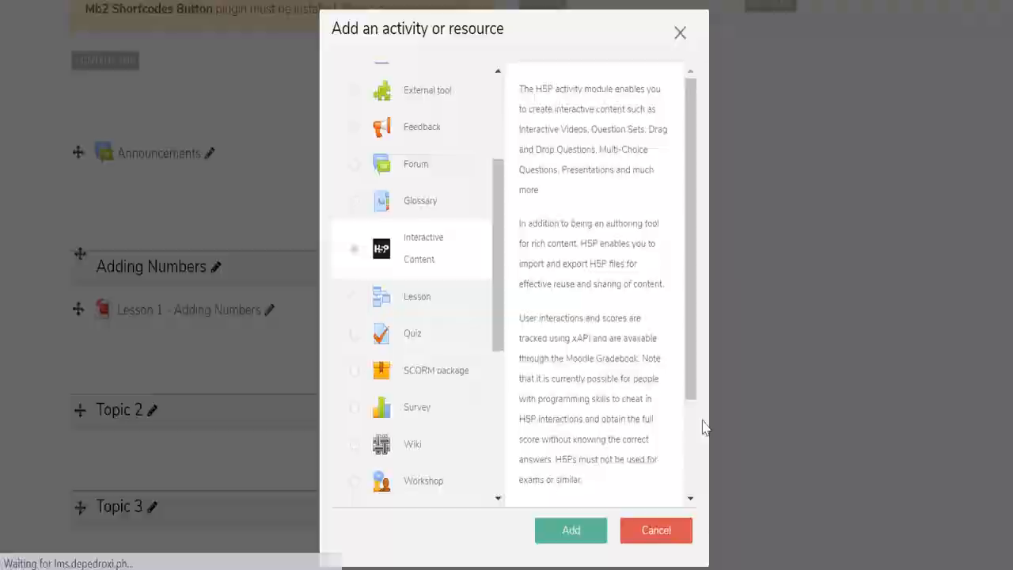
- Let the 'Adding a new Interactive Content' form load and scroll to the H5P content types
click(570, 530)
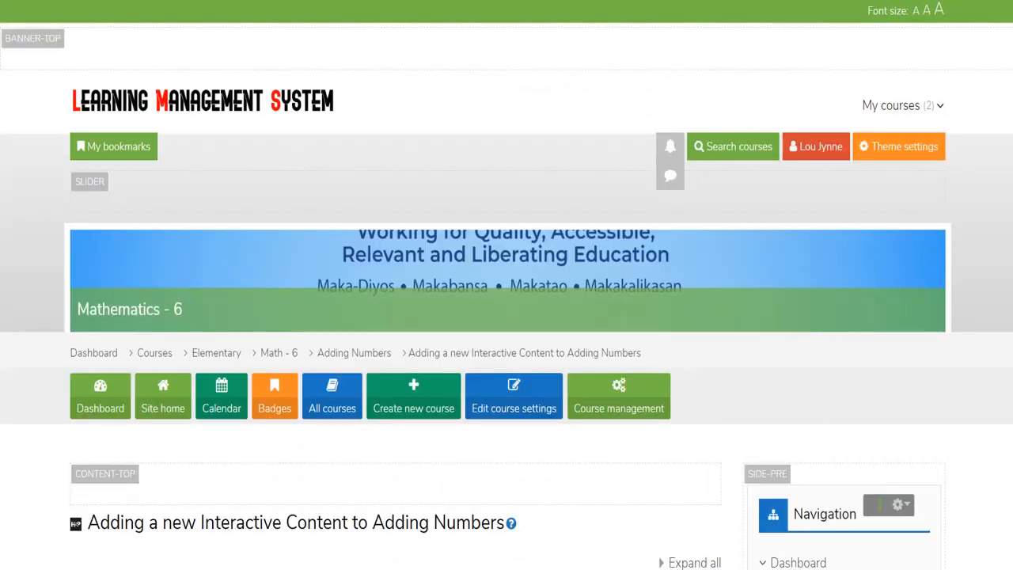
scroll(down, 3)
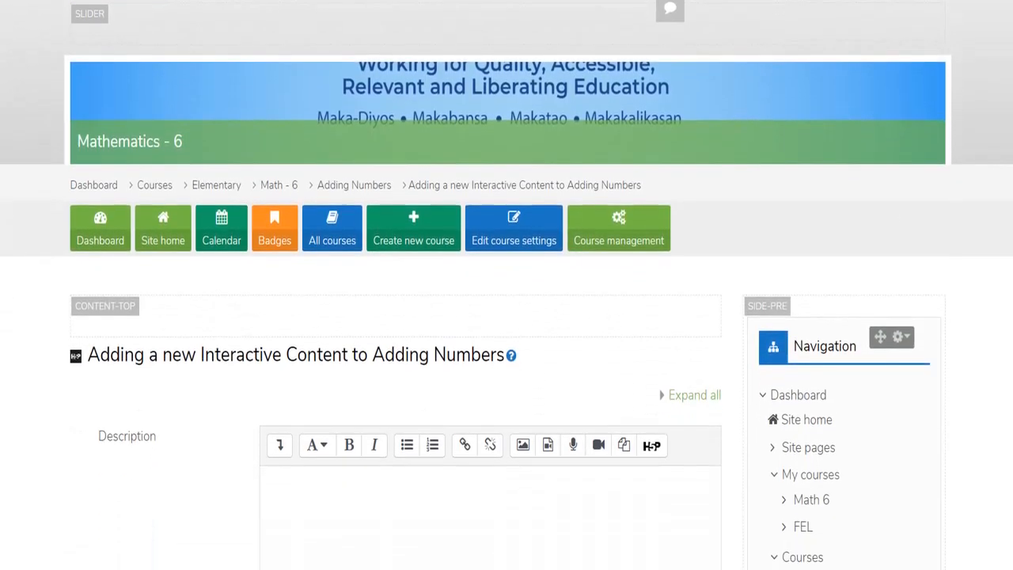
scroll(down, 3)
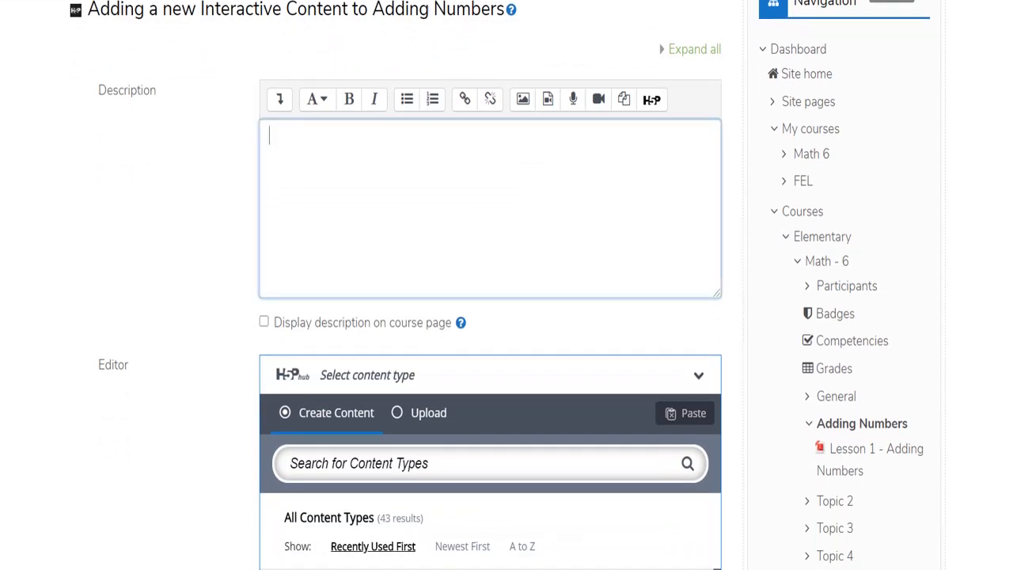
scroll(down, 3)
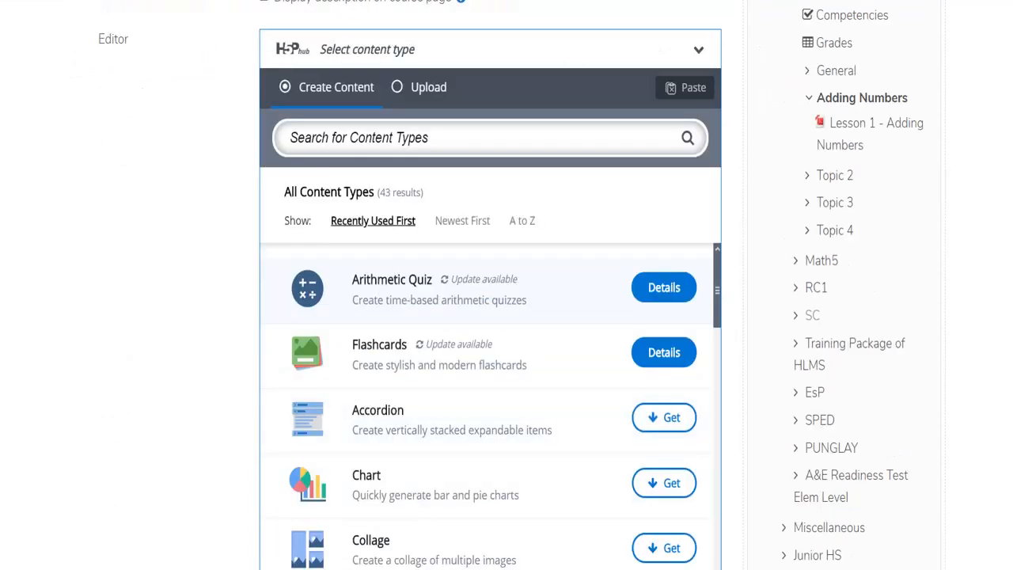
scroll(down, 3)
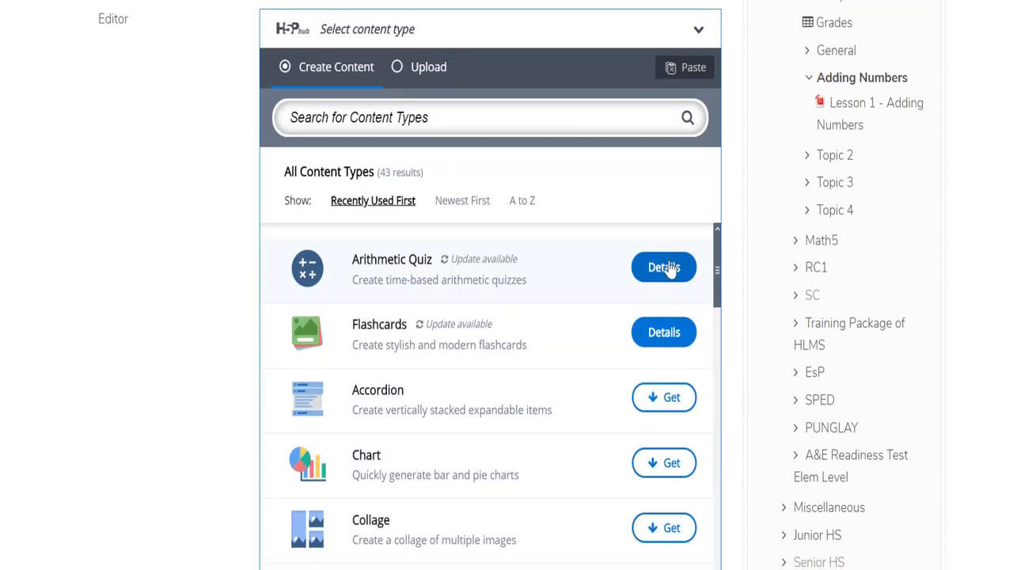
- Select Arithmetic Quiz in the H5P hub and title it 'Adding Numbers'
click(663, 267)
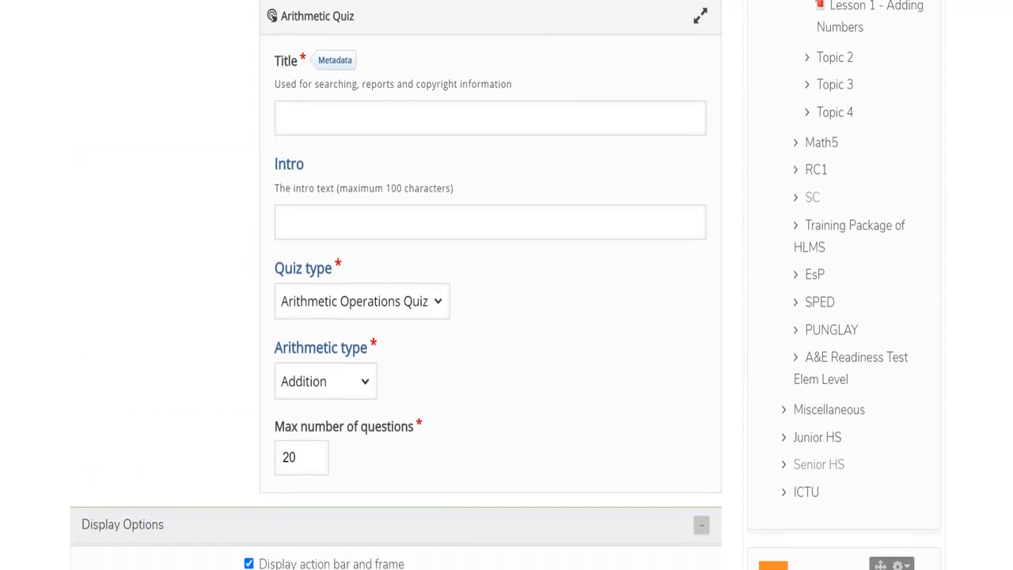
text(Addit)
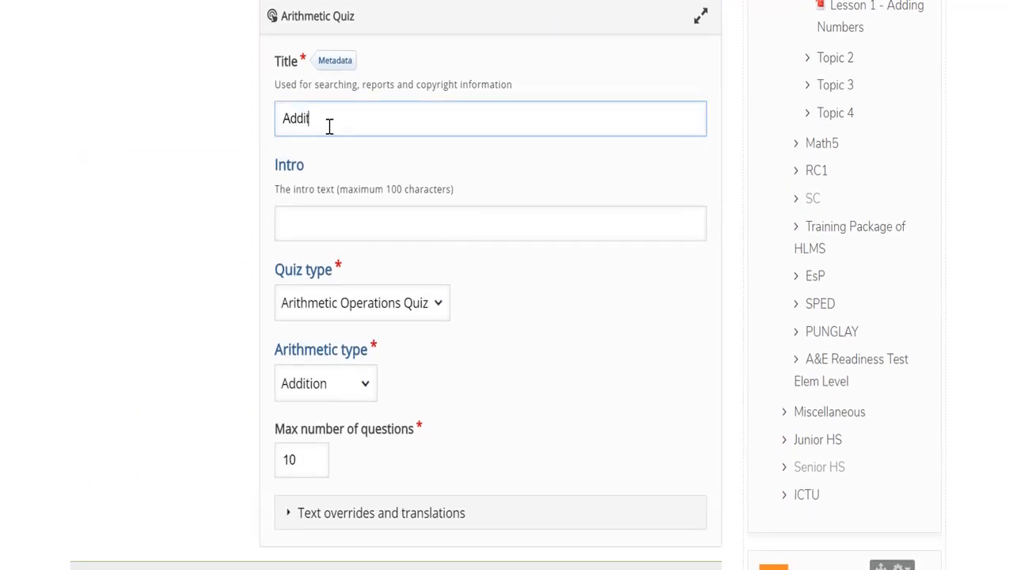
text(Adding Numbers)
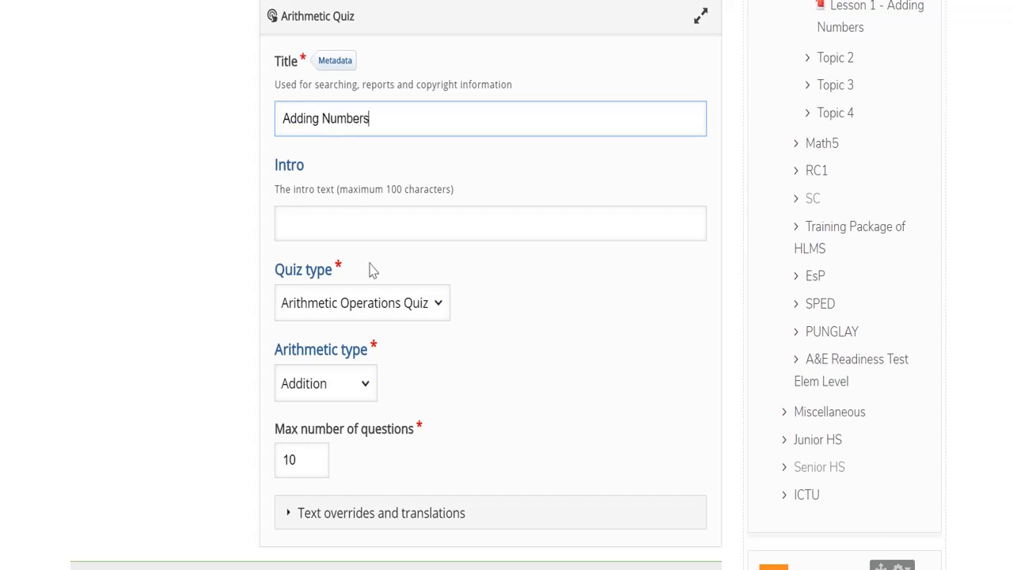
mouse_move(470, 121)
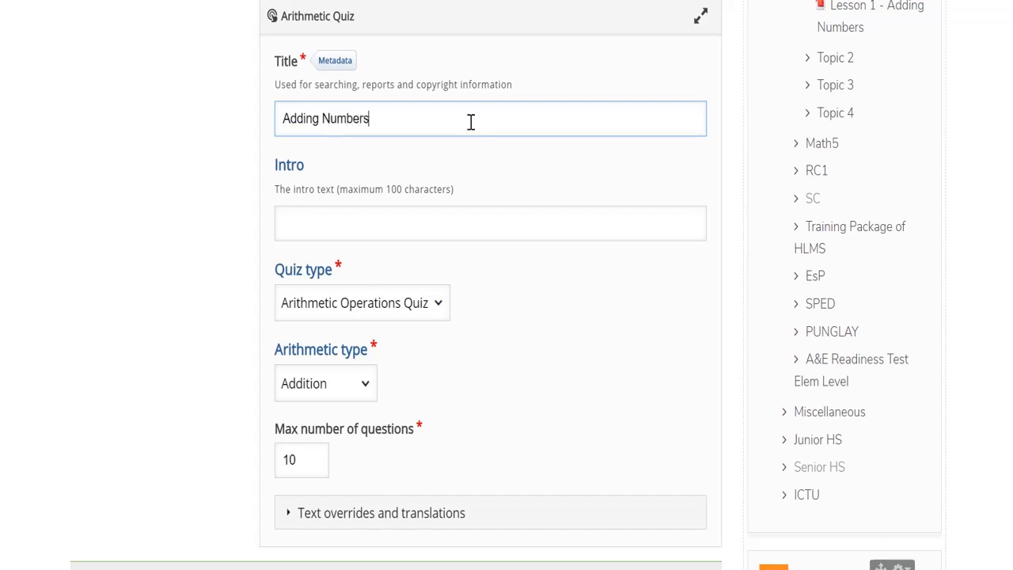
mouse_move(400, 318)
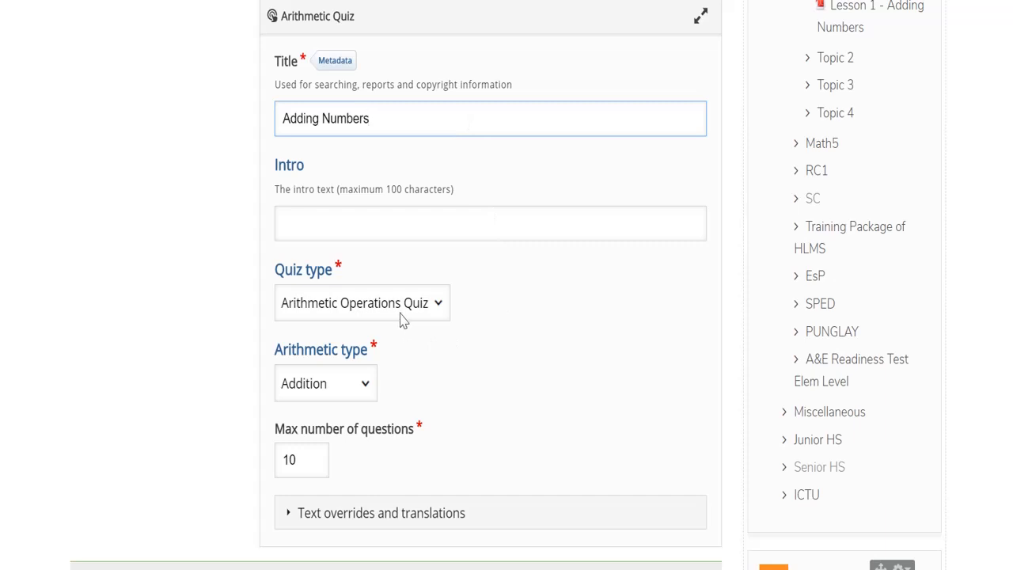
- Set quiz type Arithmetic Operations, arithmetic type Addition, and a 10-question maximum
click(362, 302)
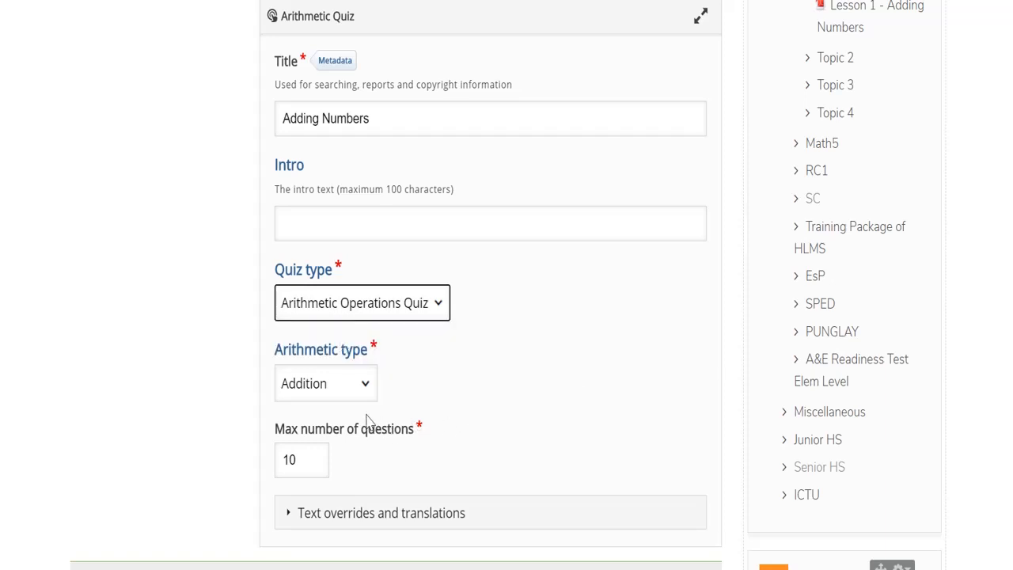
click(324, 383)
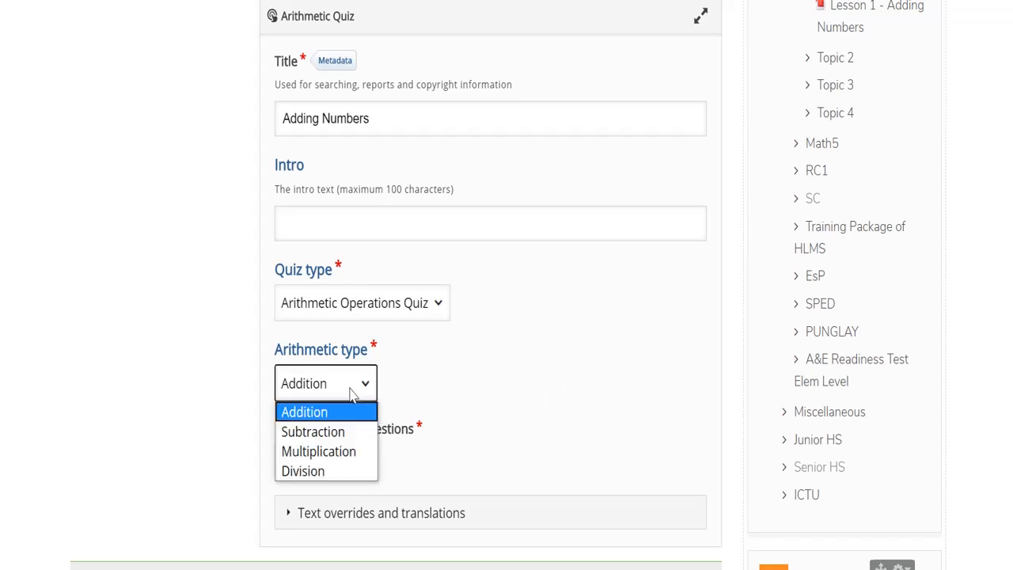
mouse_move(313, 431)
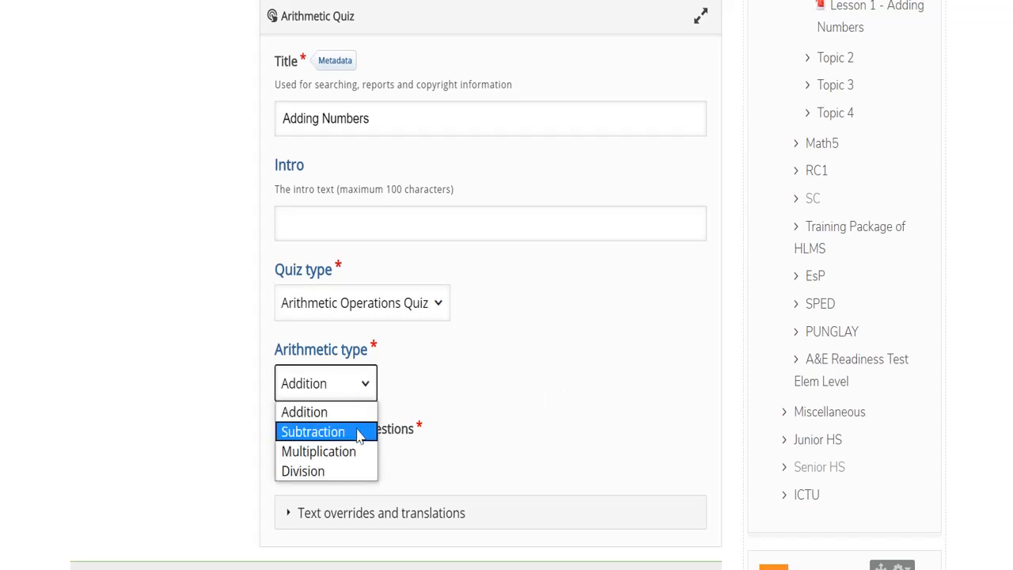
mouse_move(303, 411)
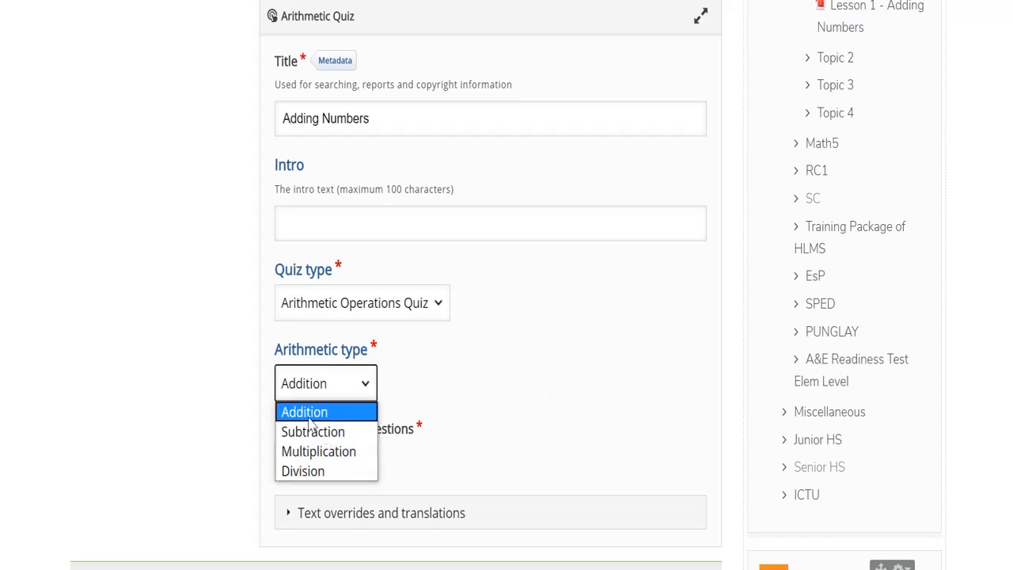
click(304, 411)
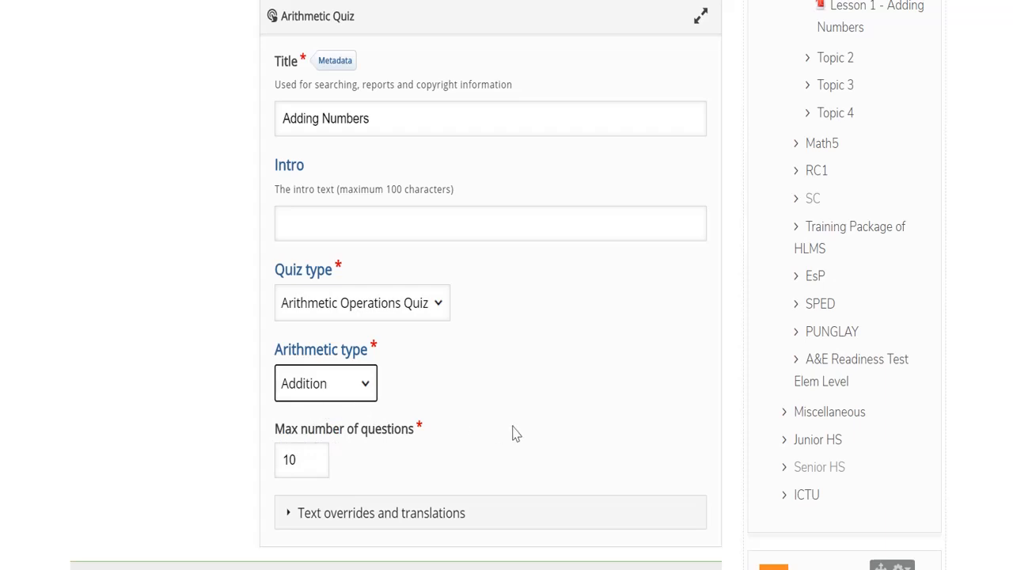
click(300, 459)
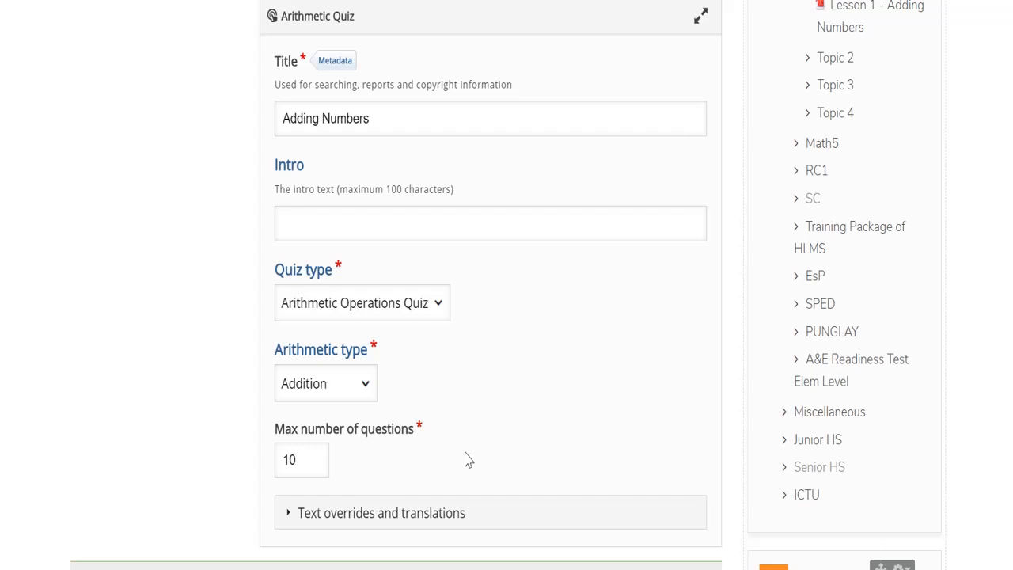
- Mark the activity complete when conditions are met, requiring students to view it
scroll(down, 3)
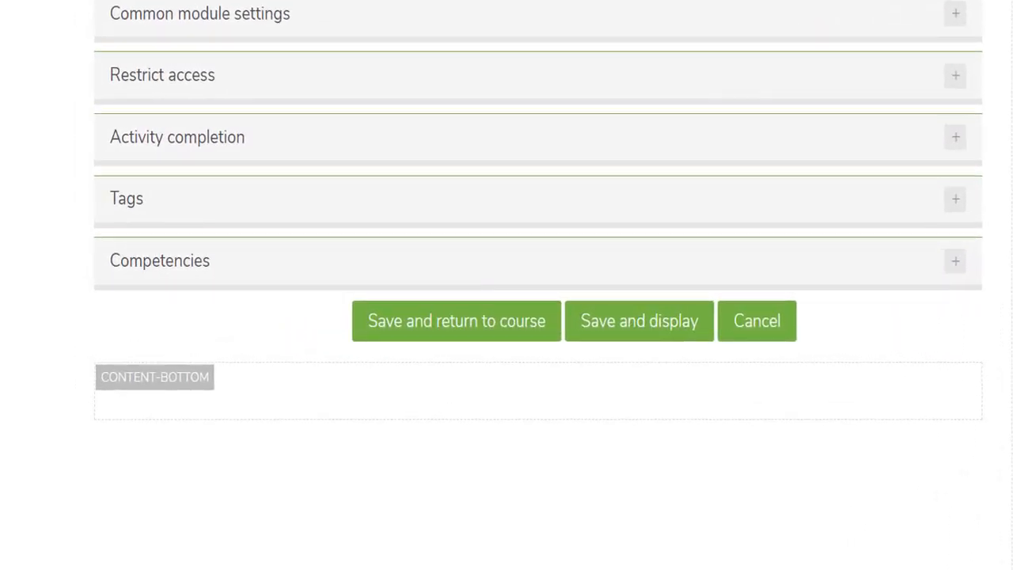
click(177, 136)
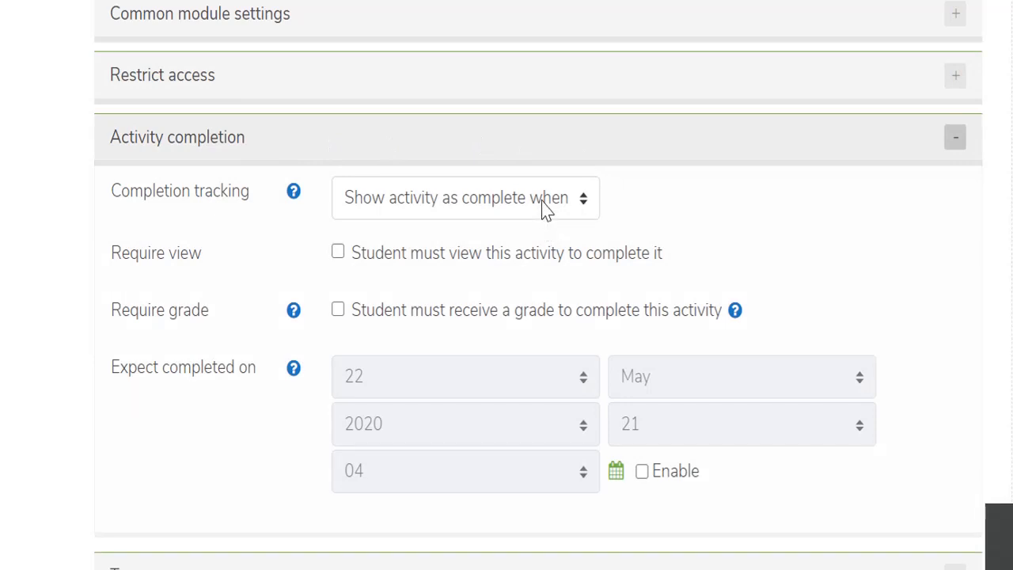
click(465, 197)
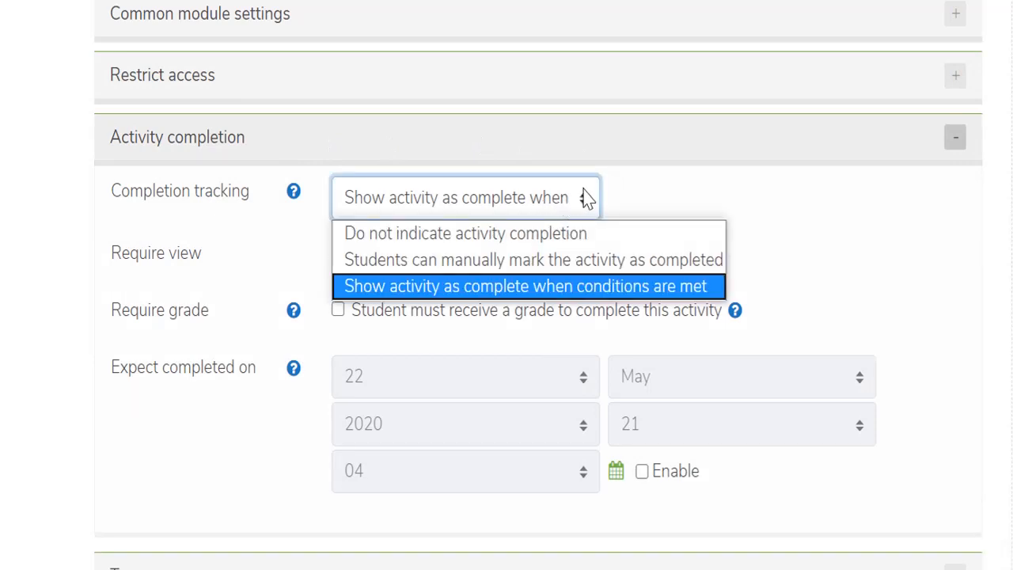
mouse_move(426, 293)
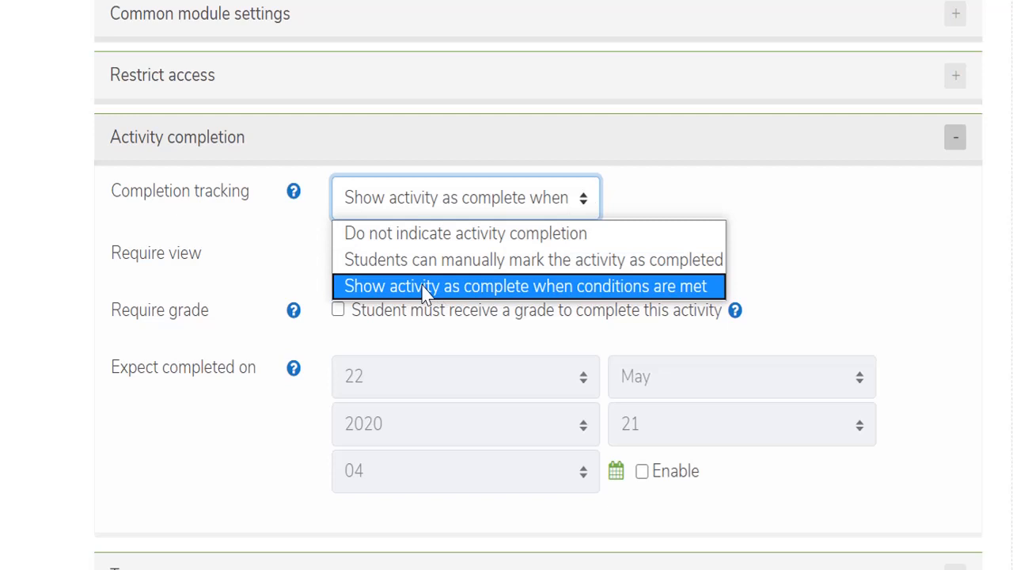
click(524, 286)
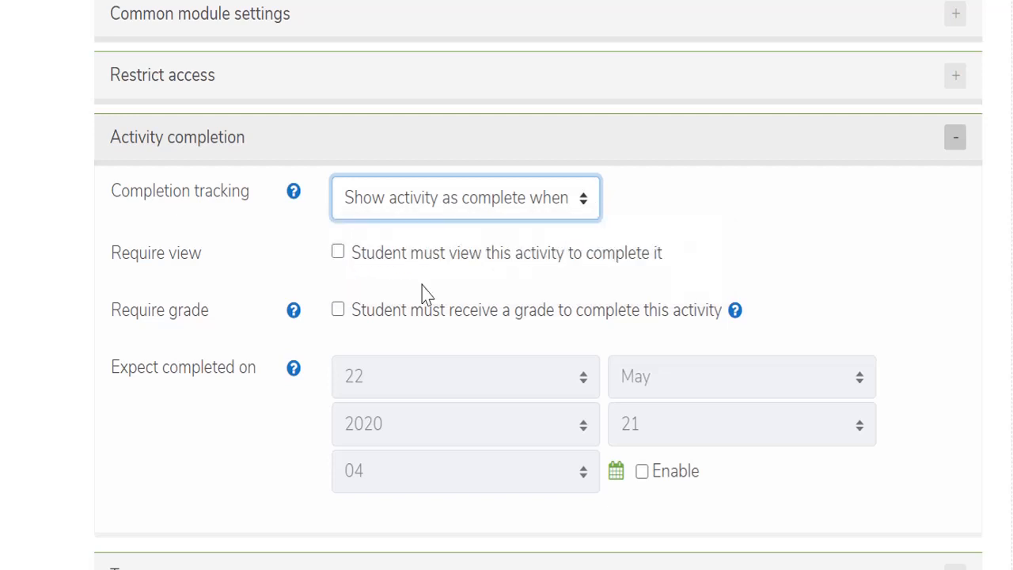
mouse_move(372, 265)
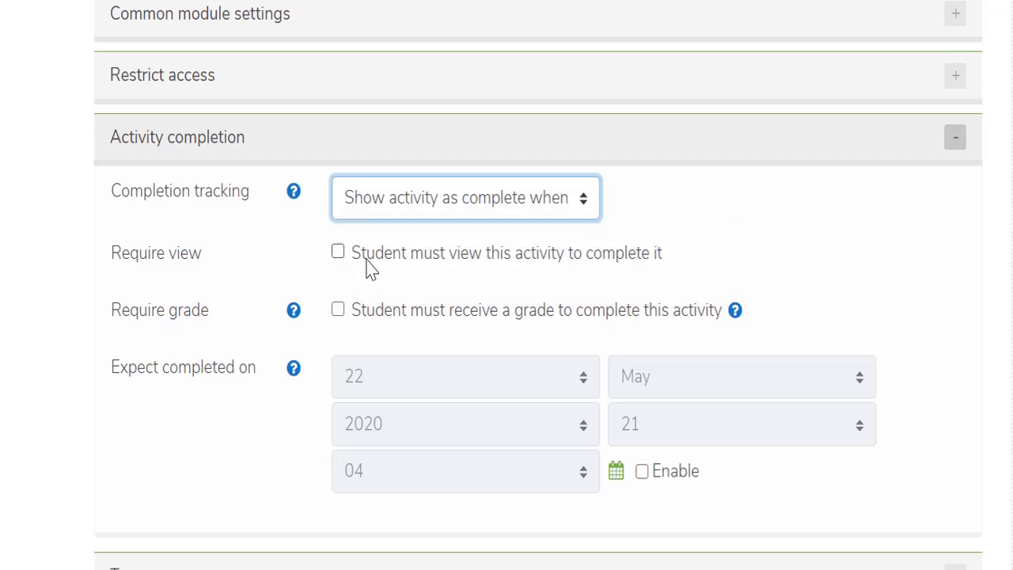
click(338, 308)
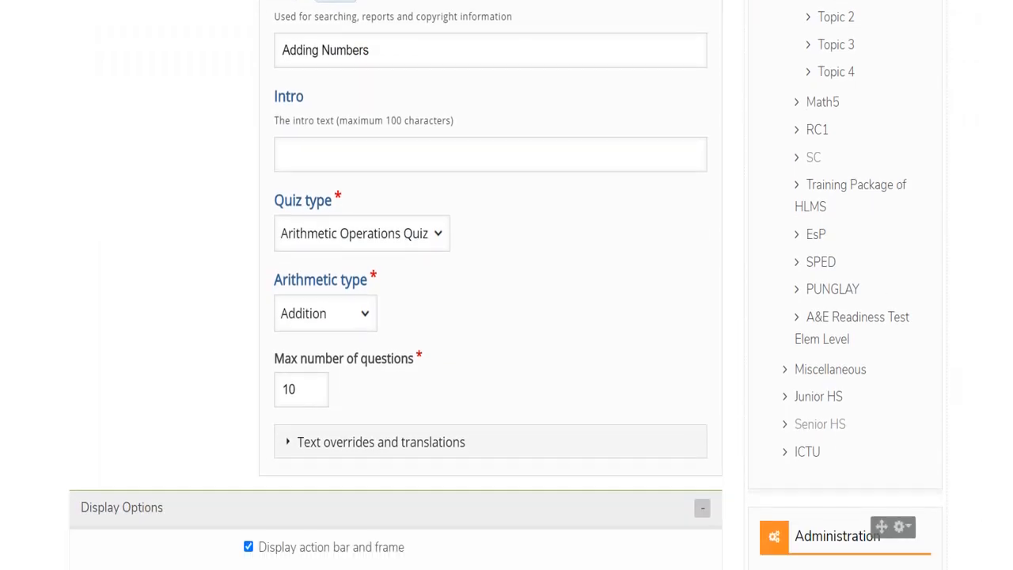
- Save the Adding Numbers activity with 'Save and return to course'
scroll(down, 3)
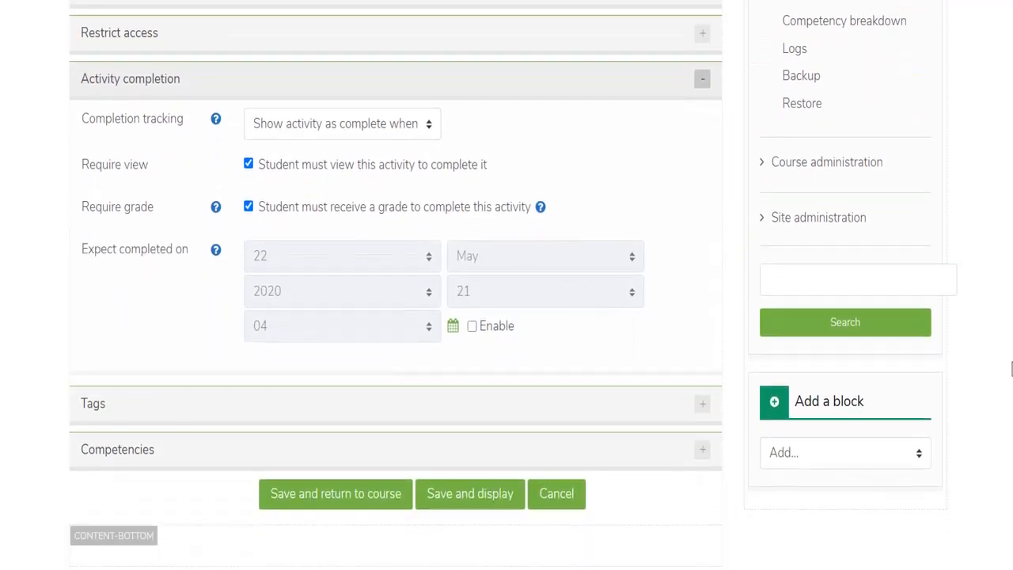
scroll(down, 3)
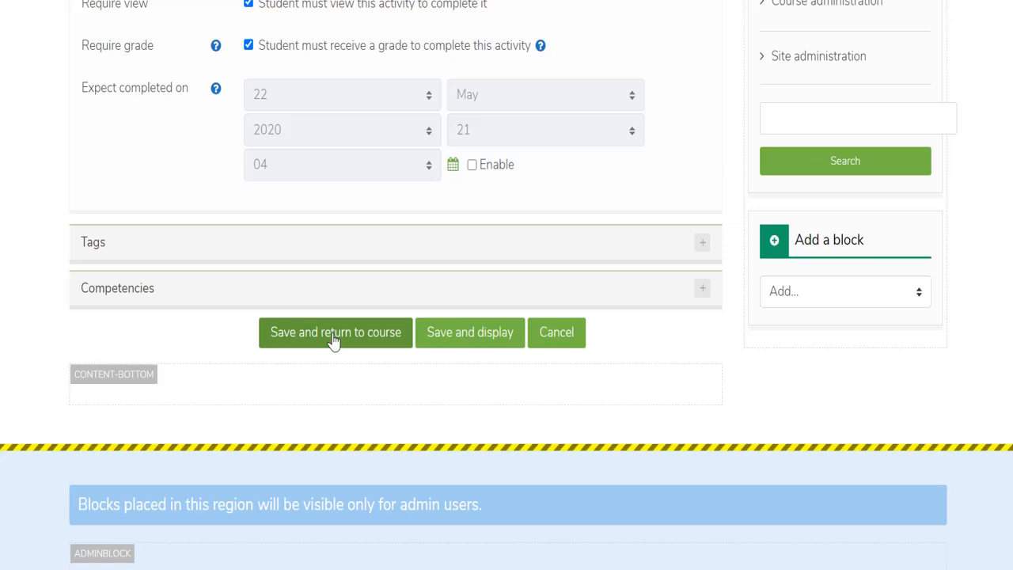
click(335, 332)
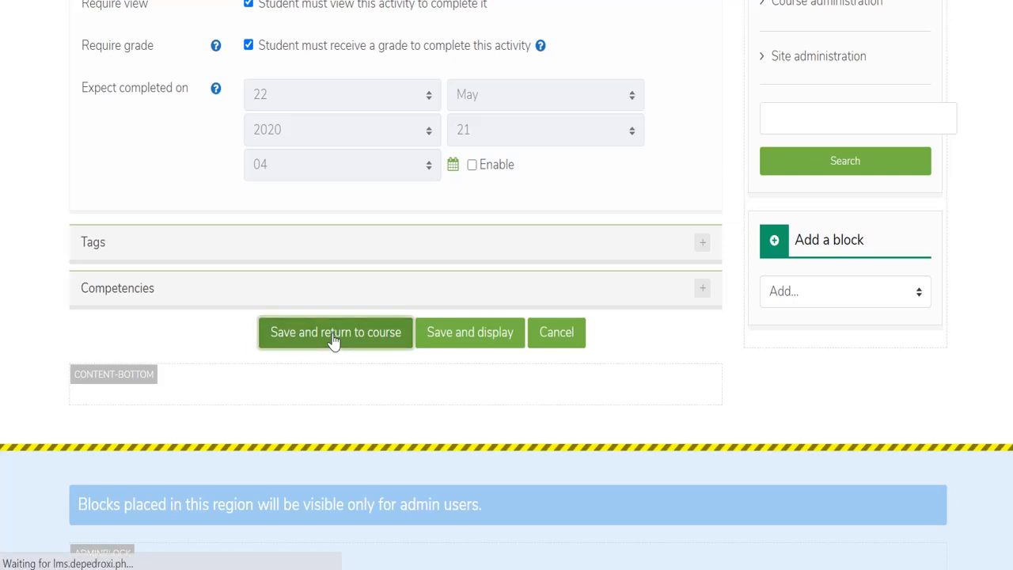
click(334, 332)
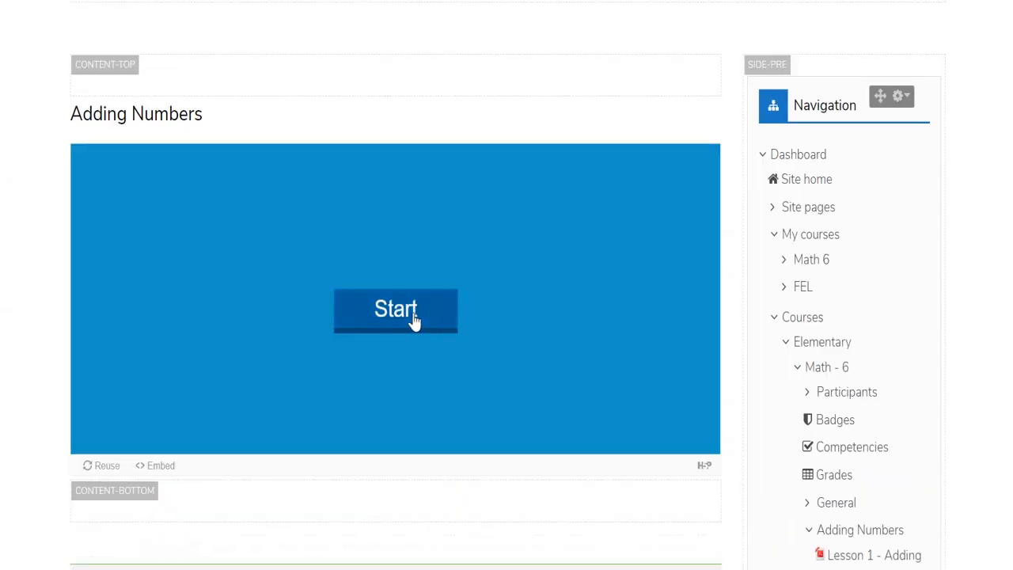
- Start the Adding Numbers quiz and answer 16 + 19 with 35
click(395, 310)
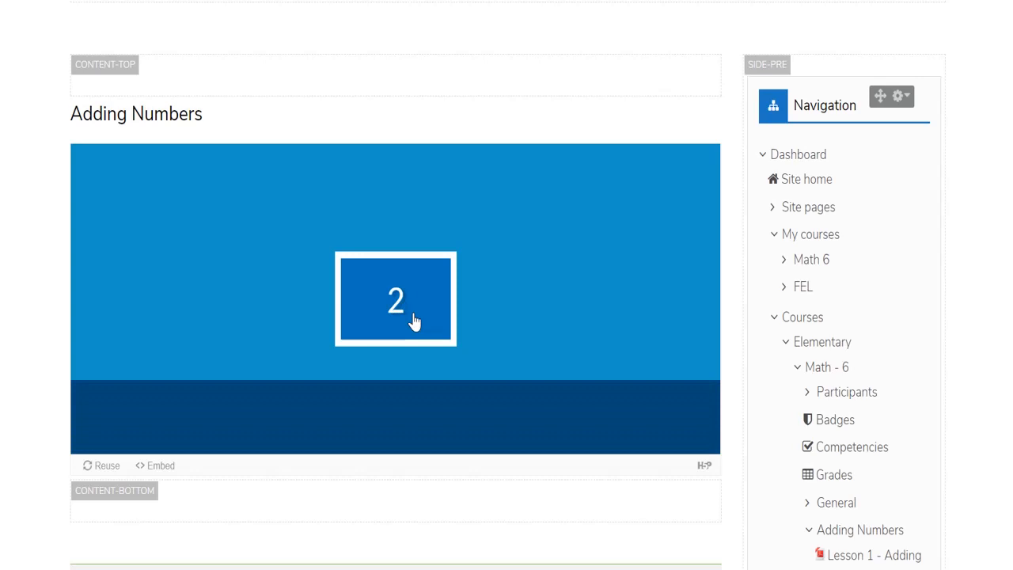
click(395, 298)
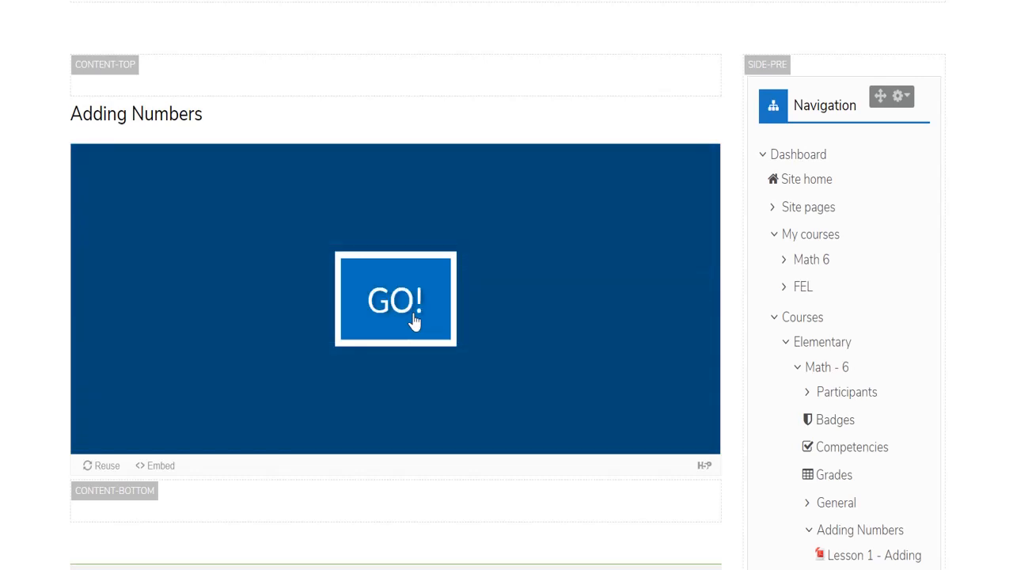
click(396, 298)
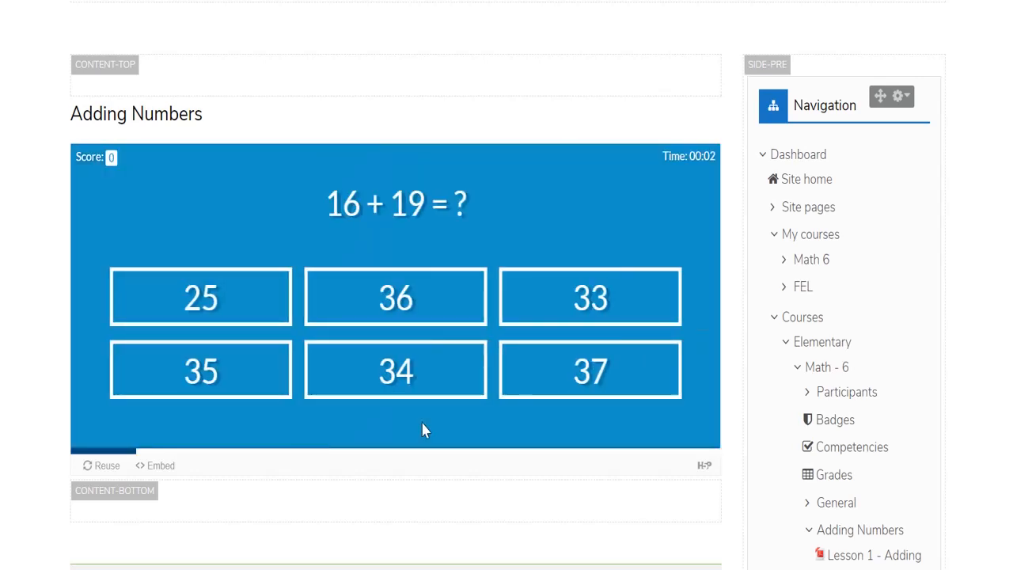
click(200, 369)
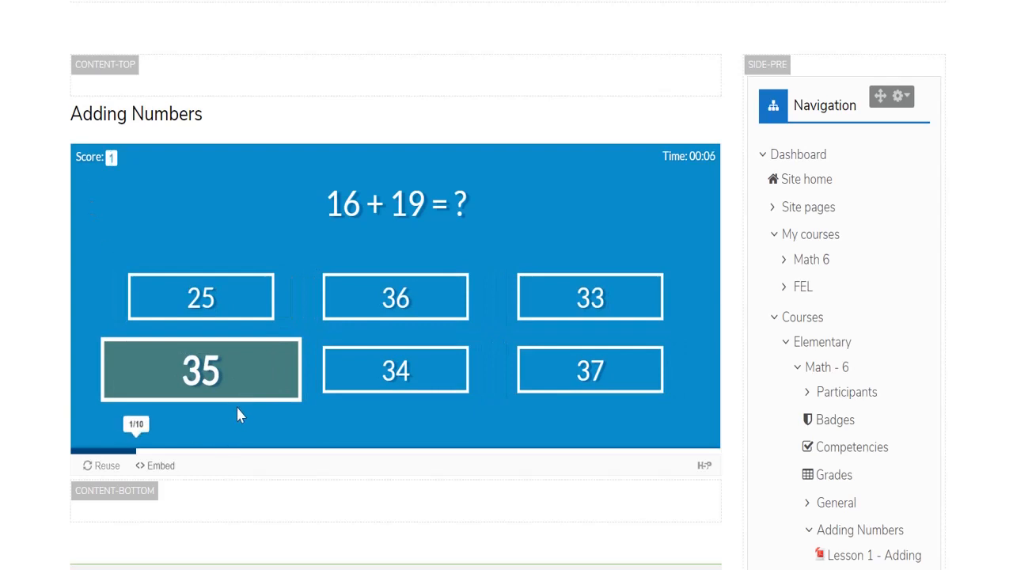
click(200, 370)
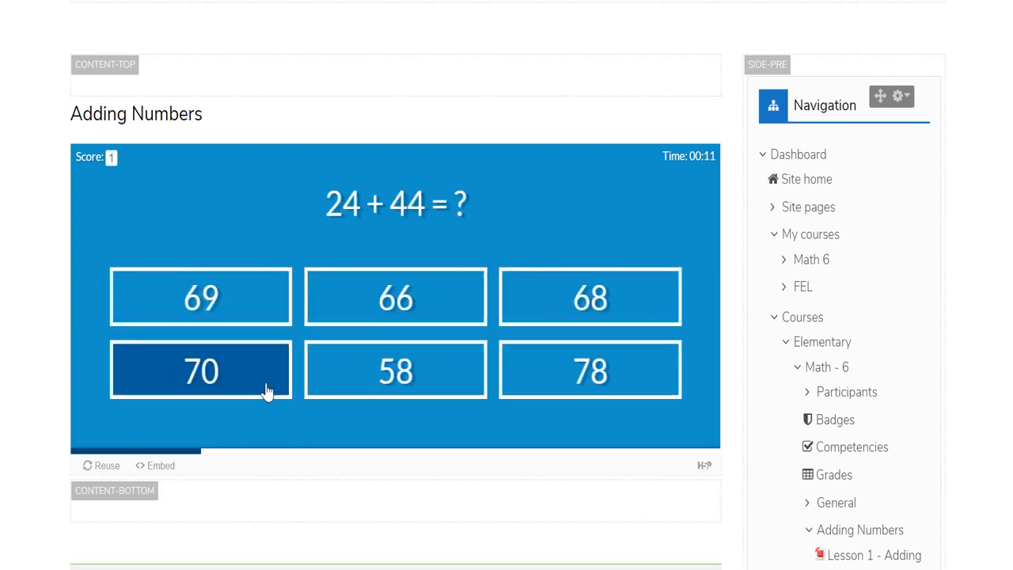